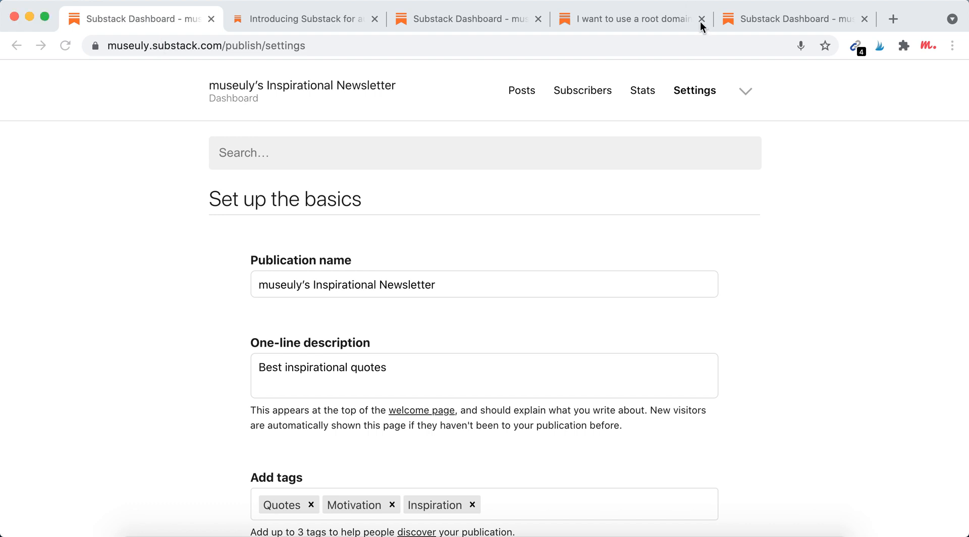
Step: Close the root-domain help tab and scroll Settings down to 'Import your email list'
{"action": "left_click", "coordinate": [700, 18]}
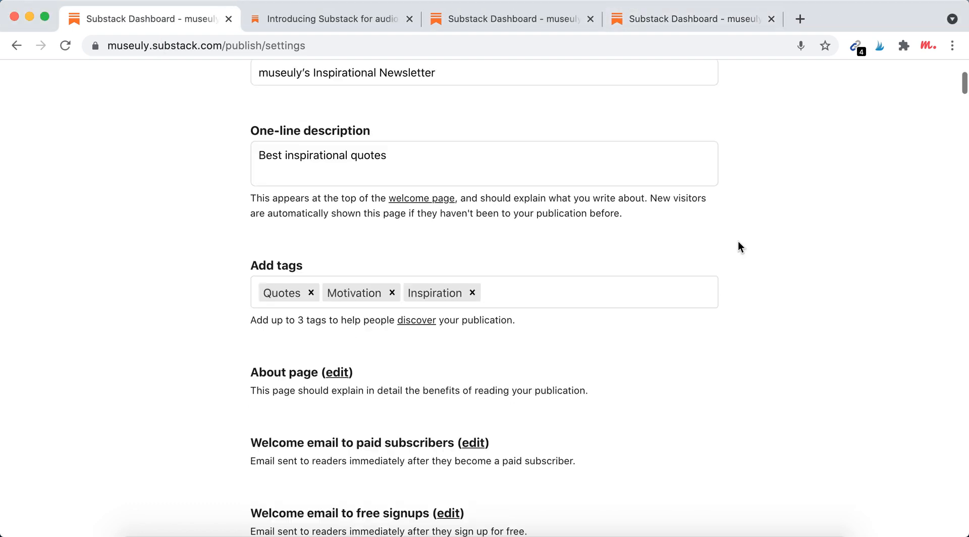
{"action": "scroll", "scroll_direction": "up", "scroll_amount": 3}
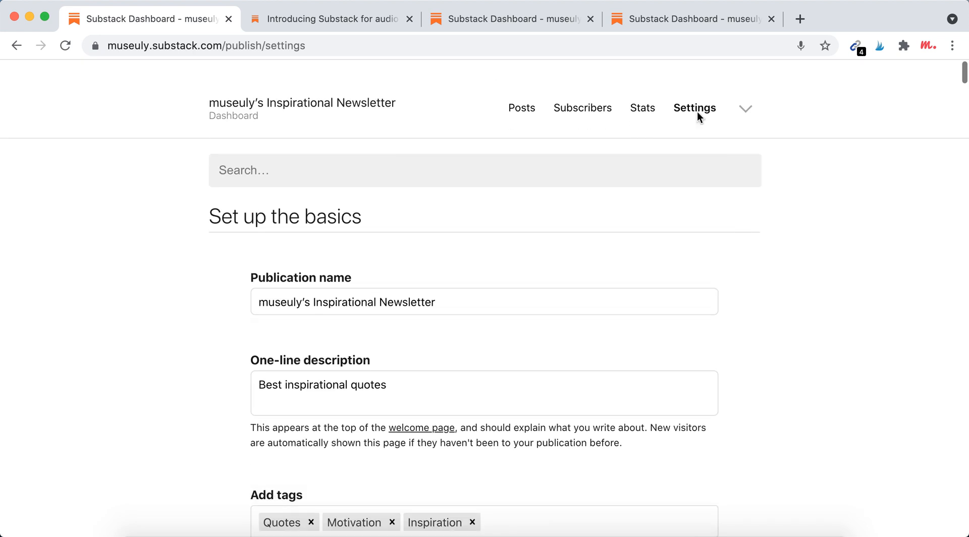
{"action": "scroll", "scroll_direction": "down", "scroll_amount": 3}
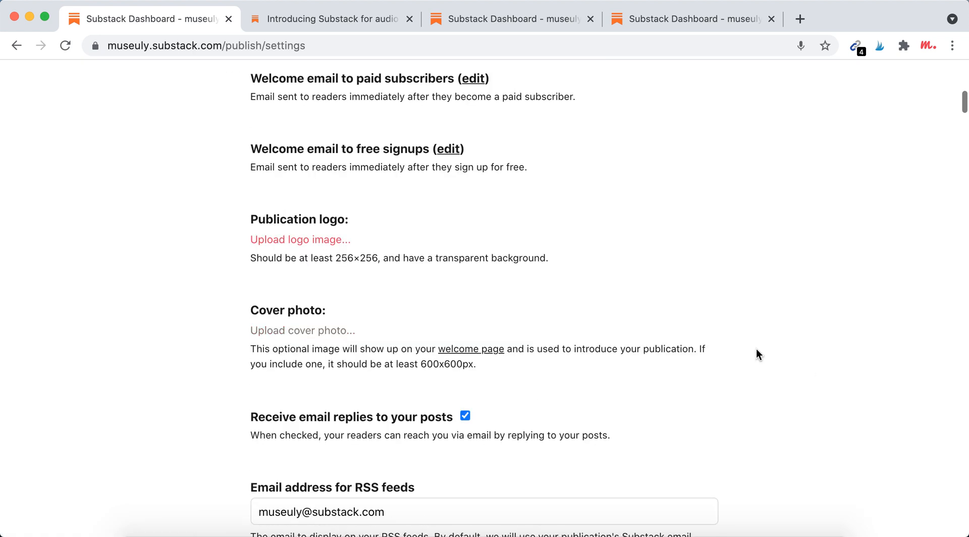
{"action": "scroll", "scroll_direction": "down", "scroll_amount": 3}
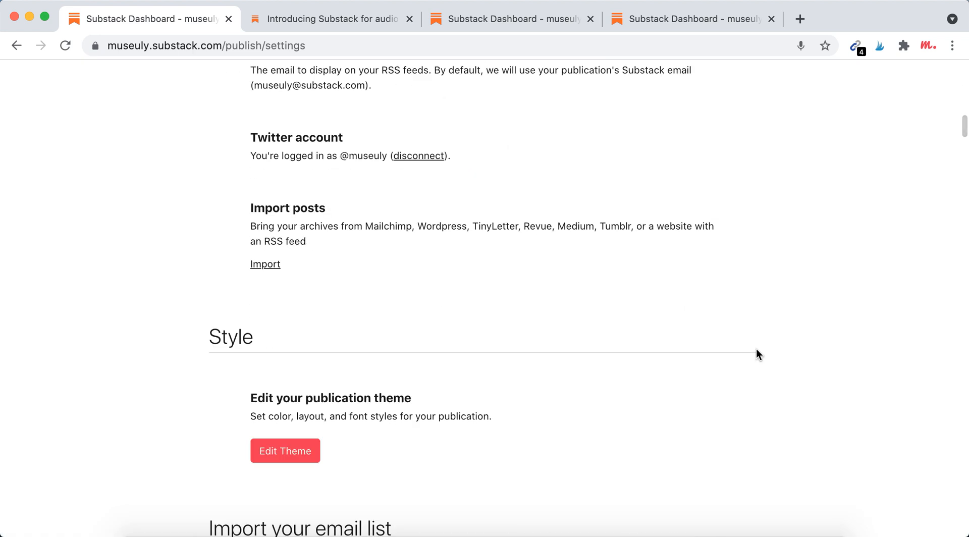
{"action": "scroll", "scroll_direction": "down", "scroll_amount": 3}
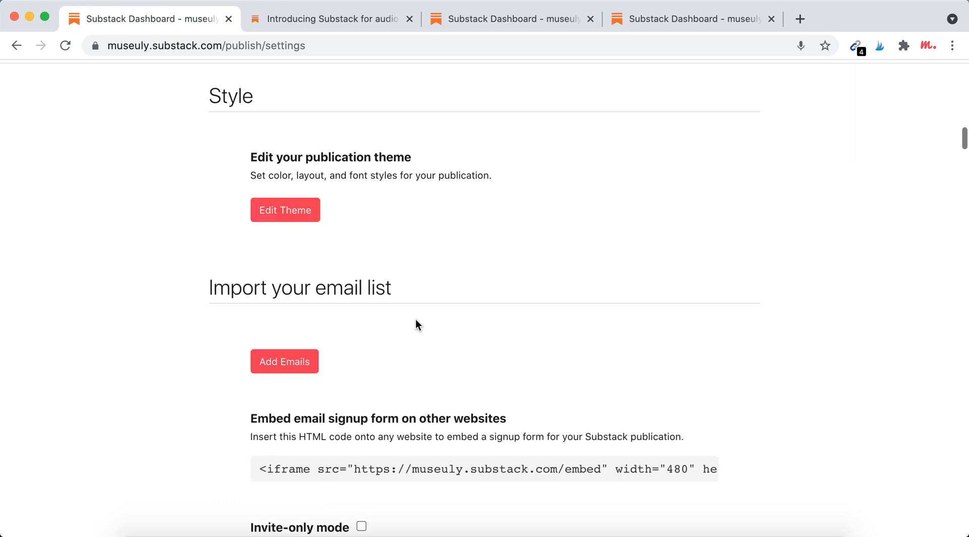
{"action": "mouse_move", "coordinate": [283, 361]}
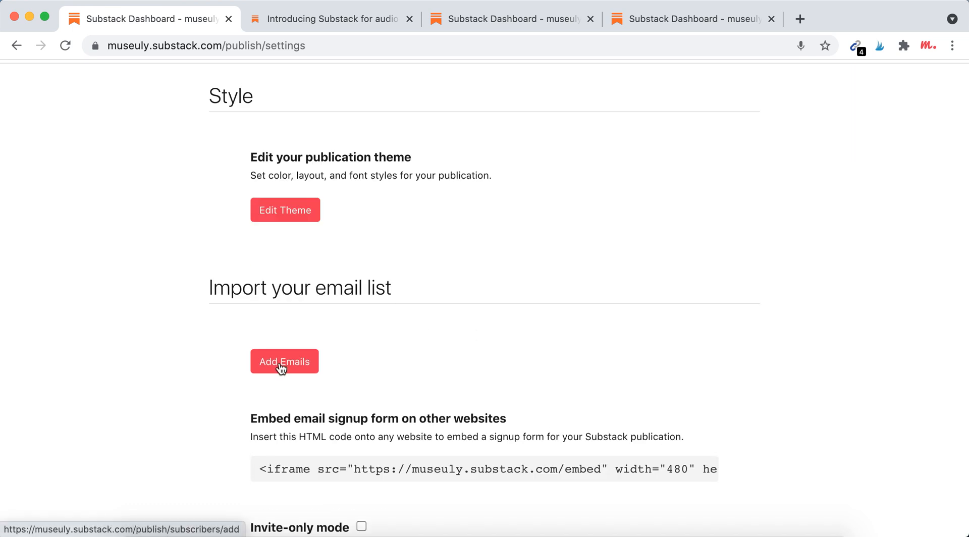
{"action": "scroll", "scroll_direction": "down", "scroll_amount": 3}
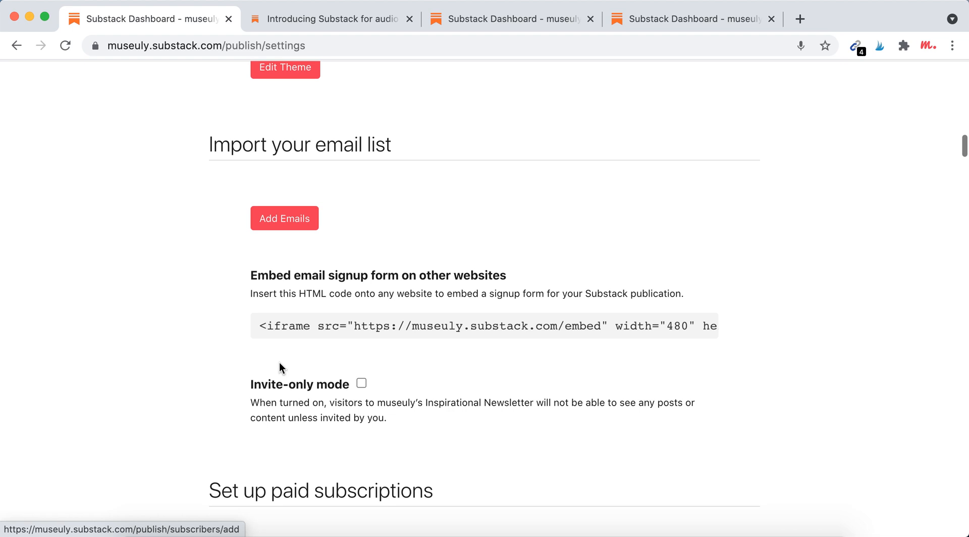
{"action": "mouse_move", "coordinate": [293, 224]}
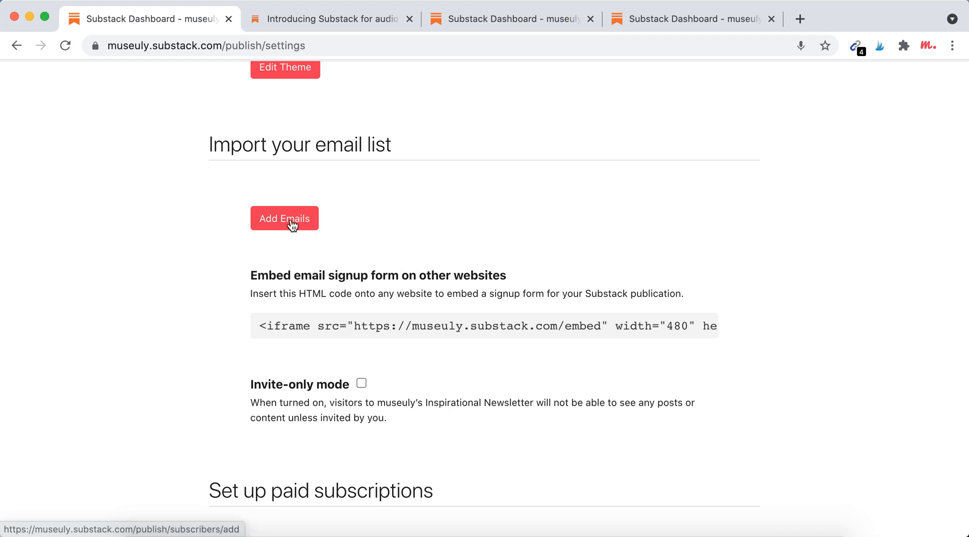
Step: Open 'Add subscribers by email' via the Add Emails button
{"action": "left_click", "coordinate": [285, 218]}
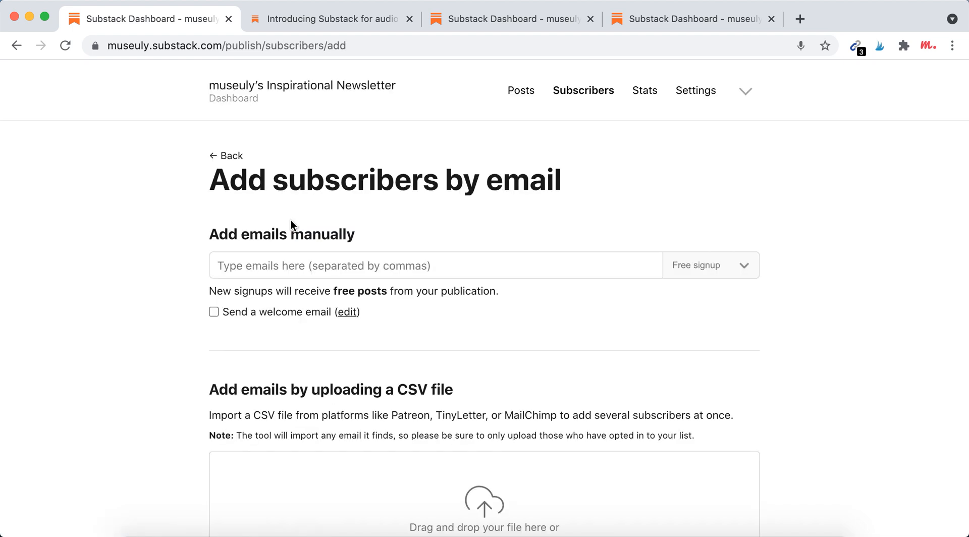
{"action": "scroll", "scroll_direction": "down", "scroll_amount": 3}
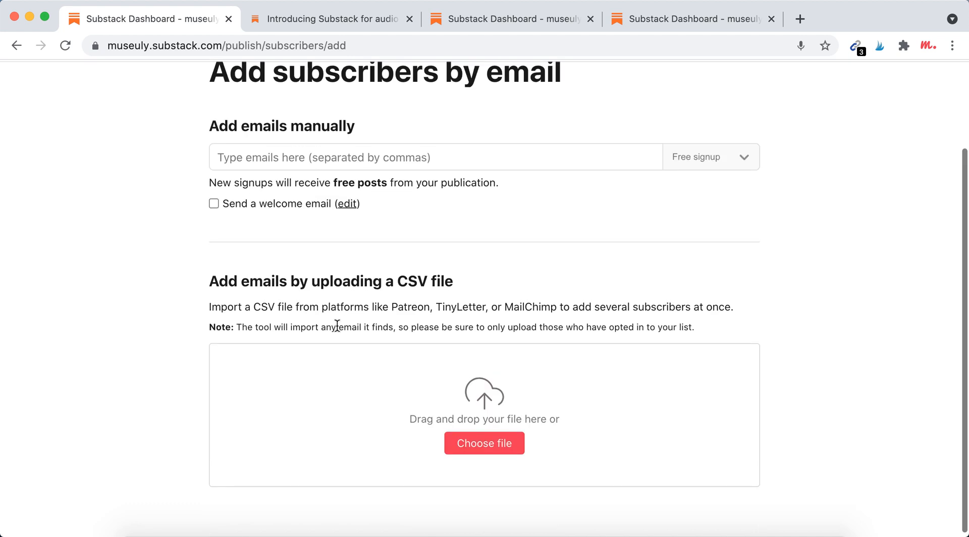
{"action": "mouse_move", "coordinate": [525, 197]}
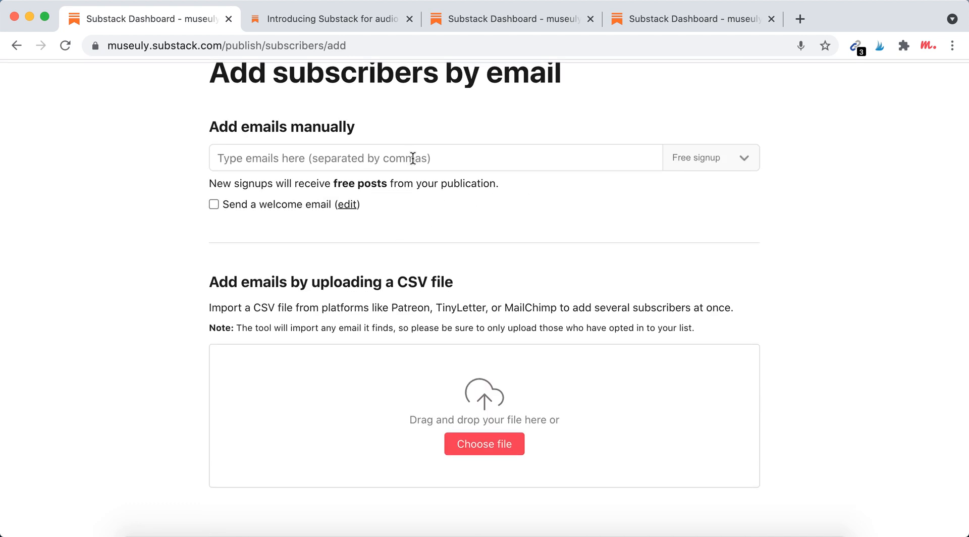
{"action": "left_click", "coordinate": [433, 158]}
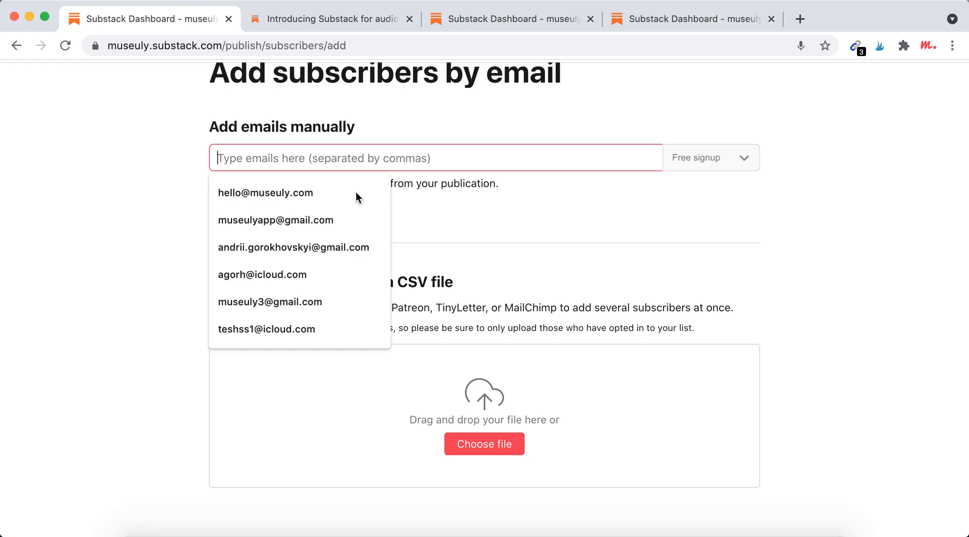
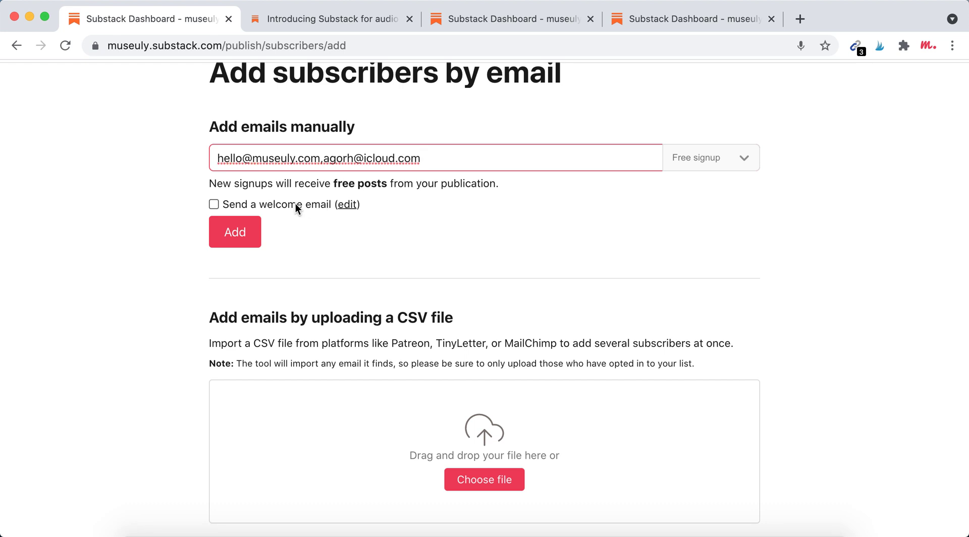
{"action": "mouse_move", "coordinate": [735, 162]}
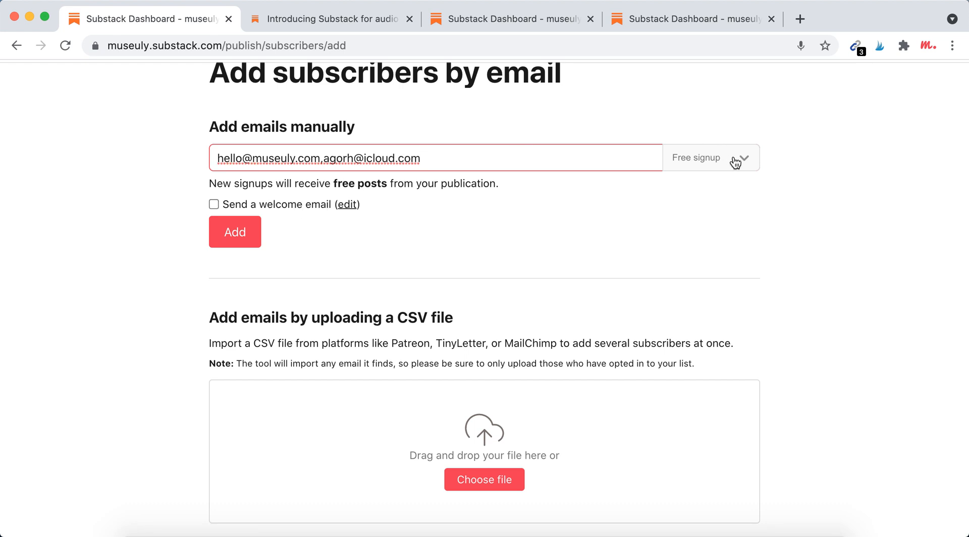
{"action": "left_click", "coordinate": [711, 158]}
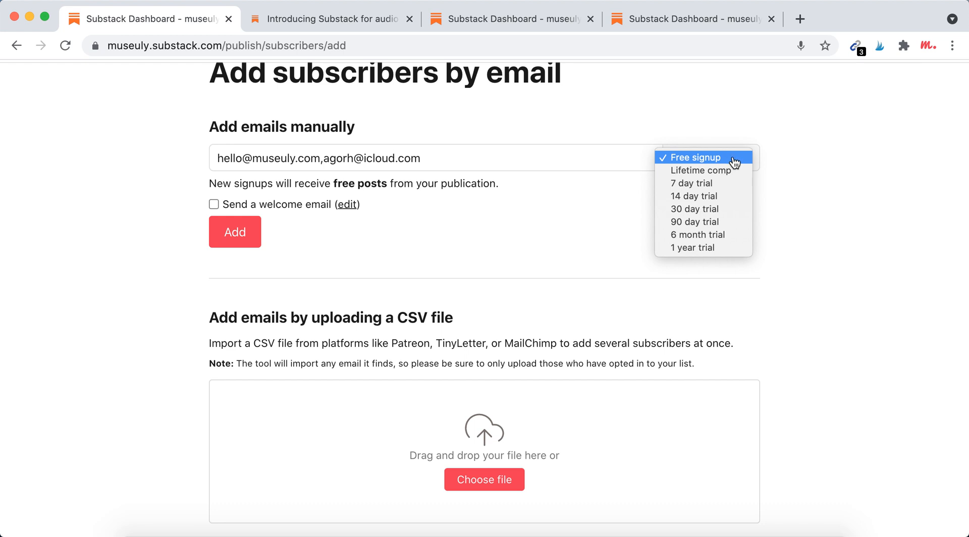
{"action": "mouse_move", "coordinate": [745, 169]}
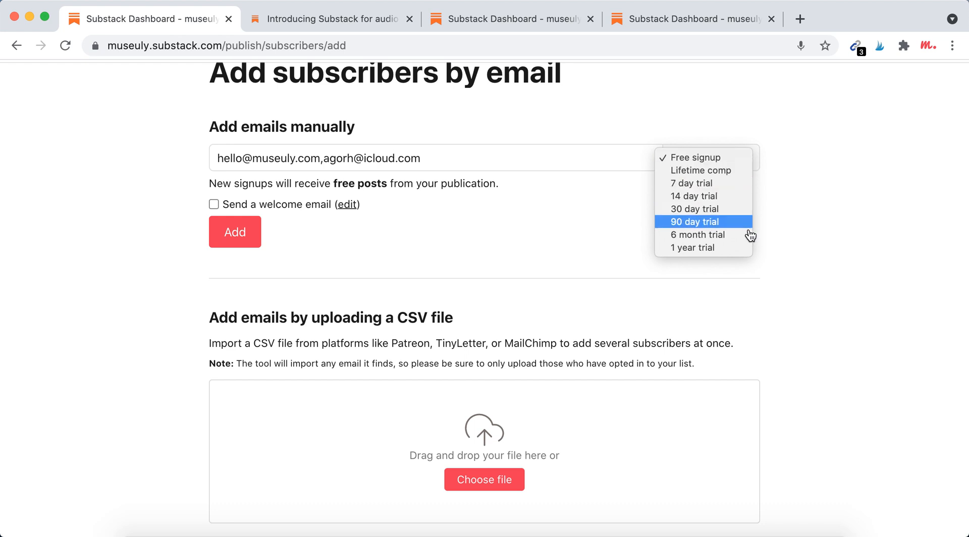
{"action": "left_click", "coordinate": [693, 157]}
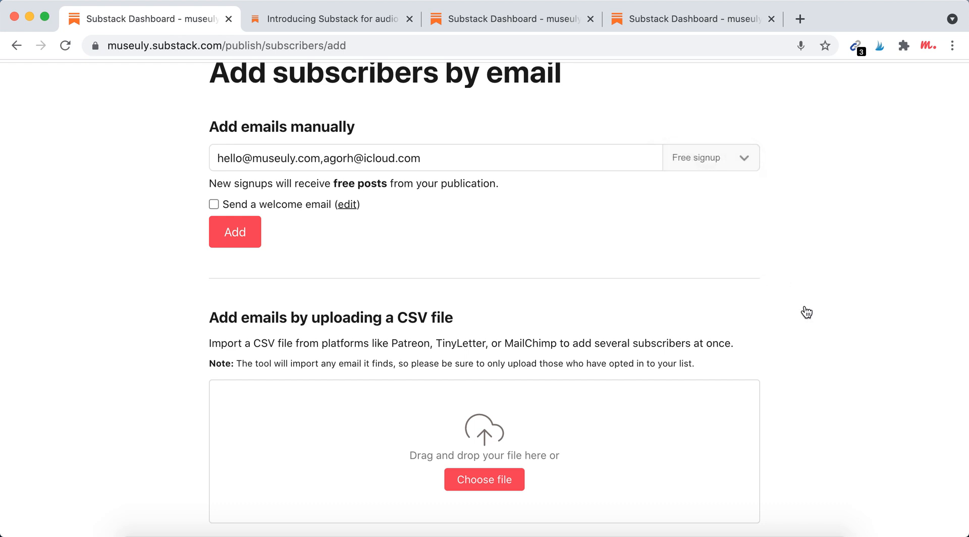
{"action": "scroll", "scroll_direction": "down", "scroll_amount": 3}
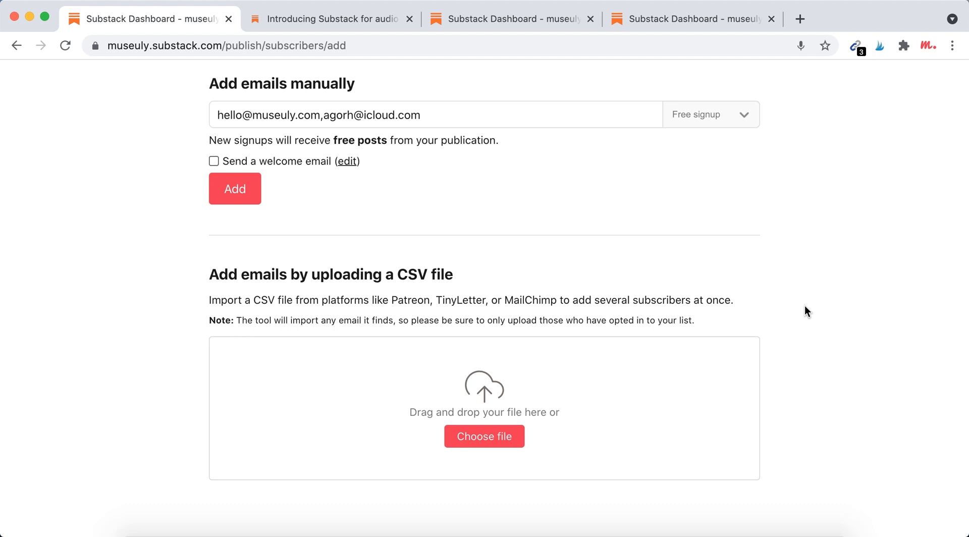
{"action": "scroll", "scroll_direction": "up", "scroll_amount": 3}
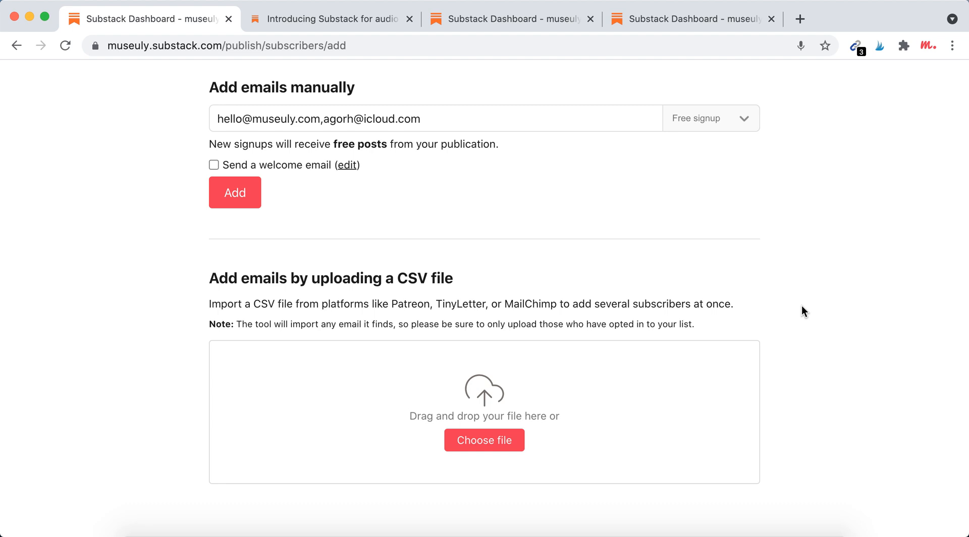
{"action": "mouse_move", "coordinate": [431, 308]}
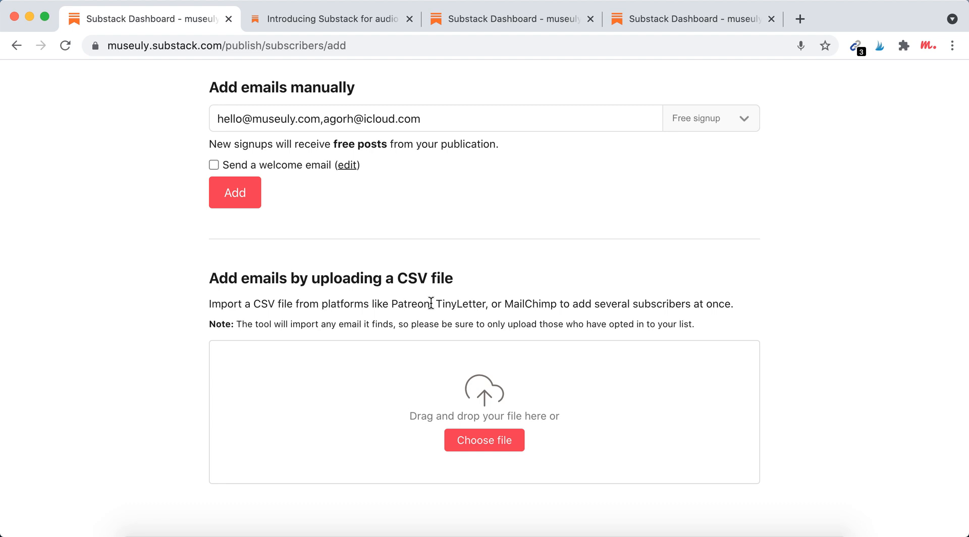
{"action": "mouse_move", "coordinate": [444, 274]}
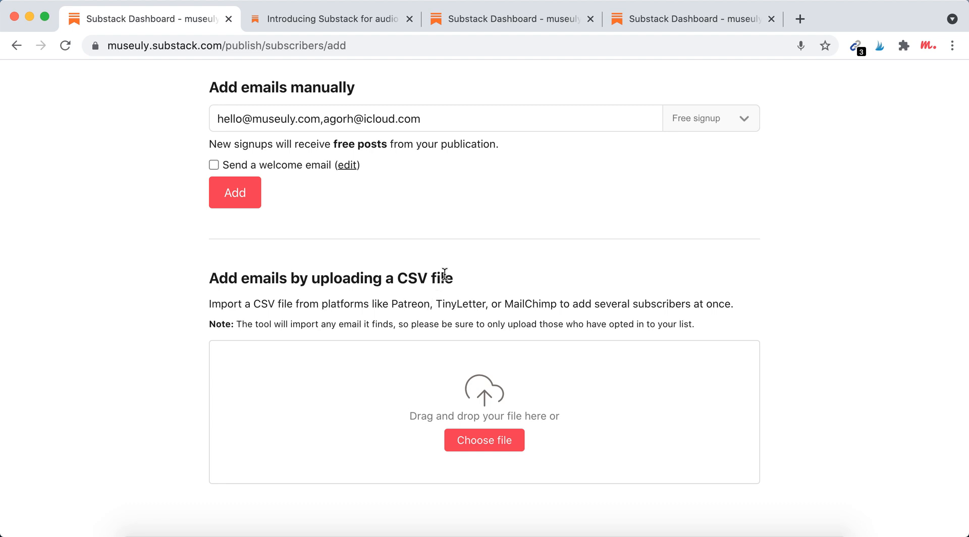